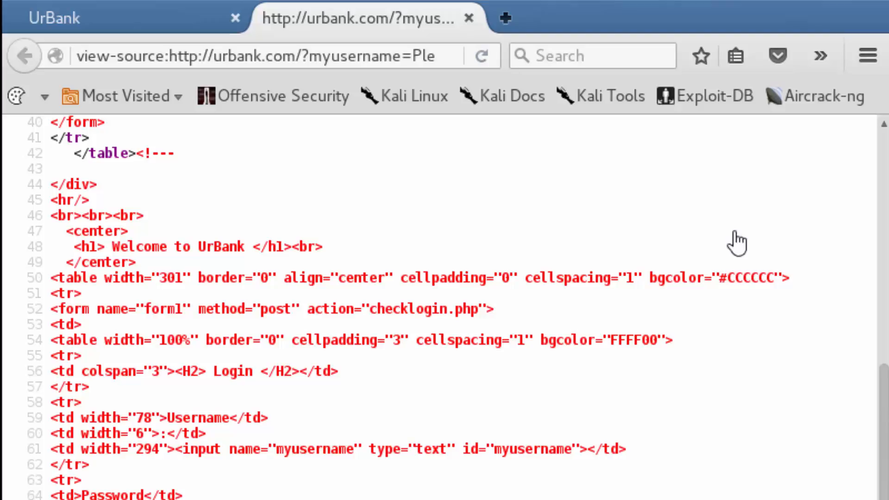
mouse_move(737, 238)
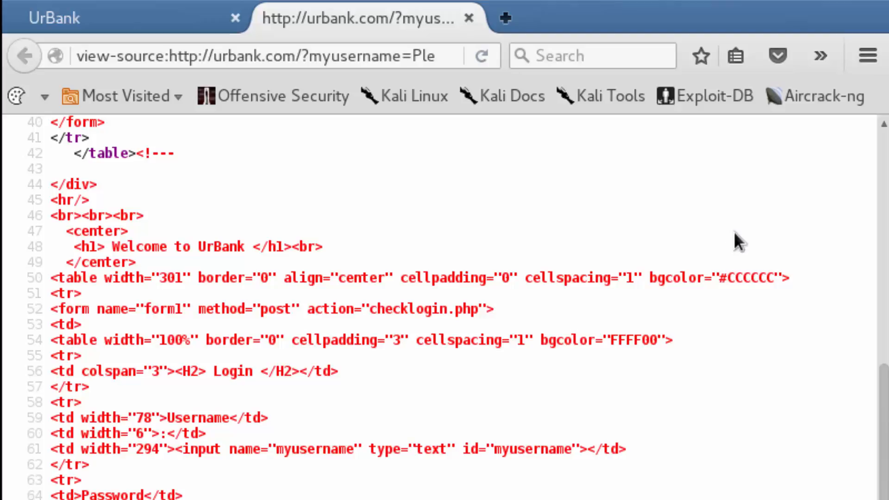
Step: Scroll to the top of the page source to check the form action on line 17
scroll("up", 3)
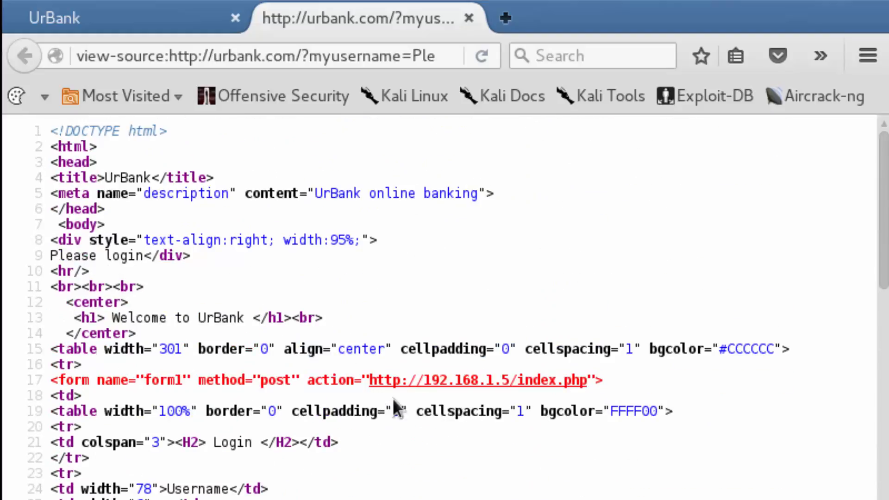
mouse_move(510, 388)
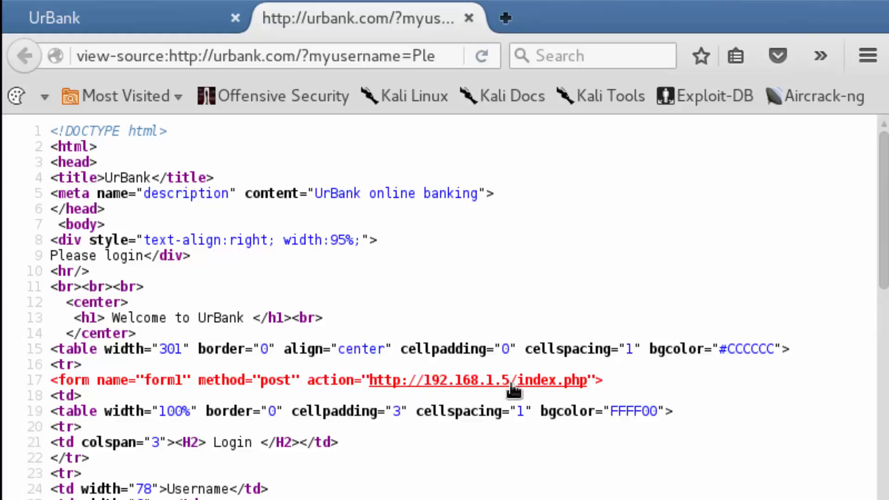
mouse_move(612, 403)
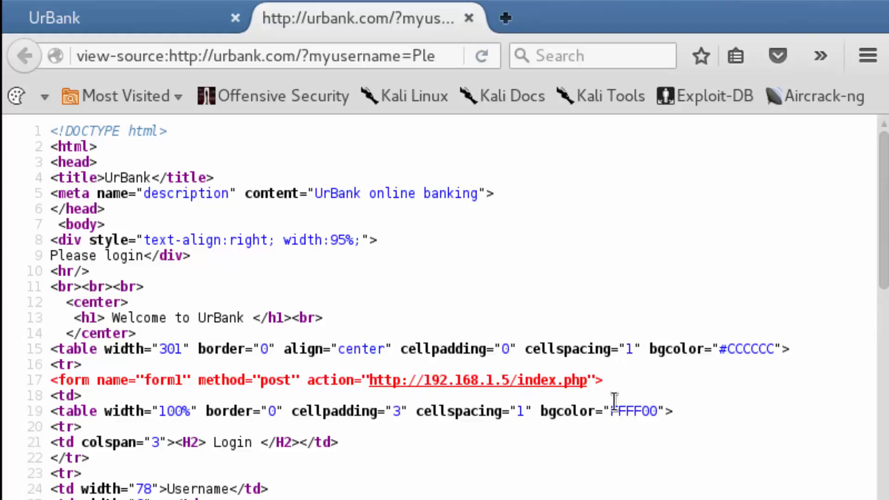
mouse_move(609, 379)
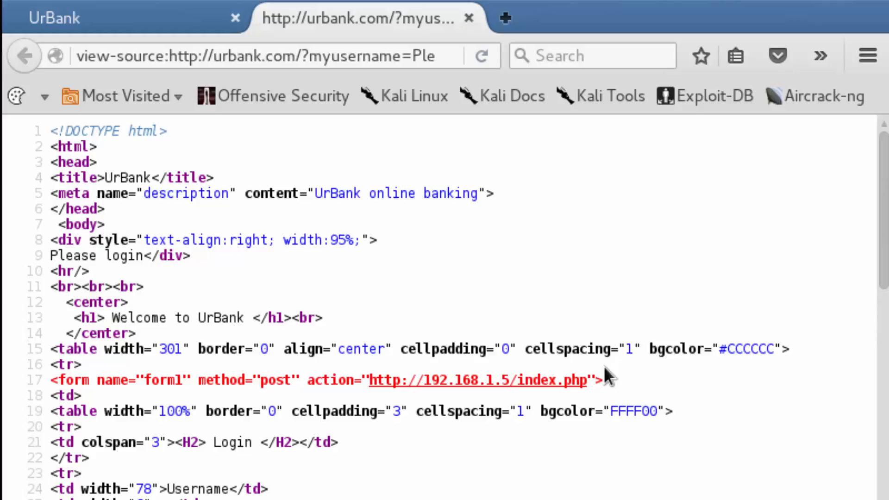
mouse_move(445, 420)
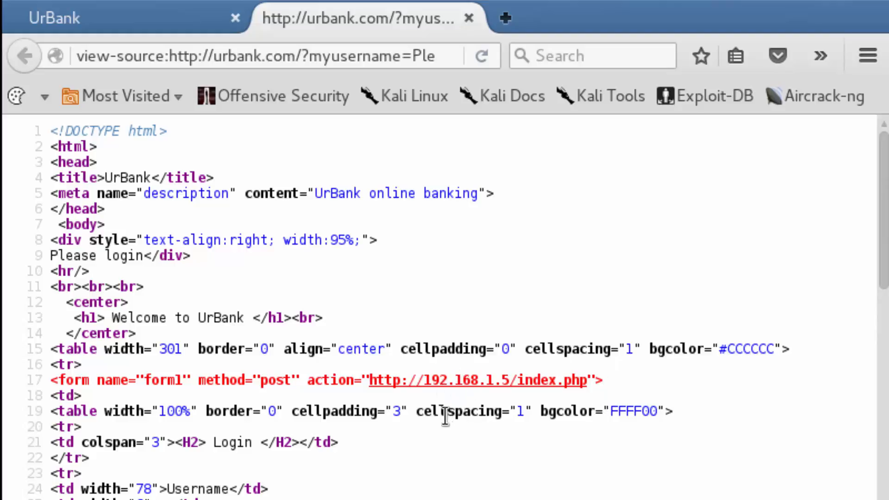
mouse_move(359, 397)
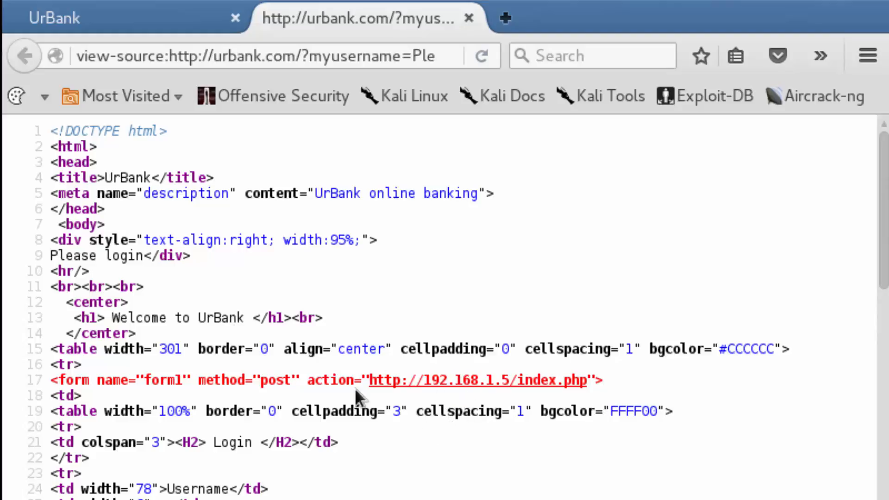
mouse_move(557, 331)
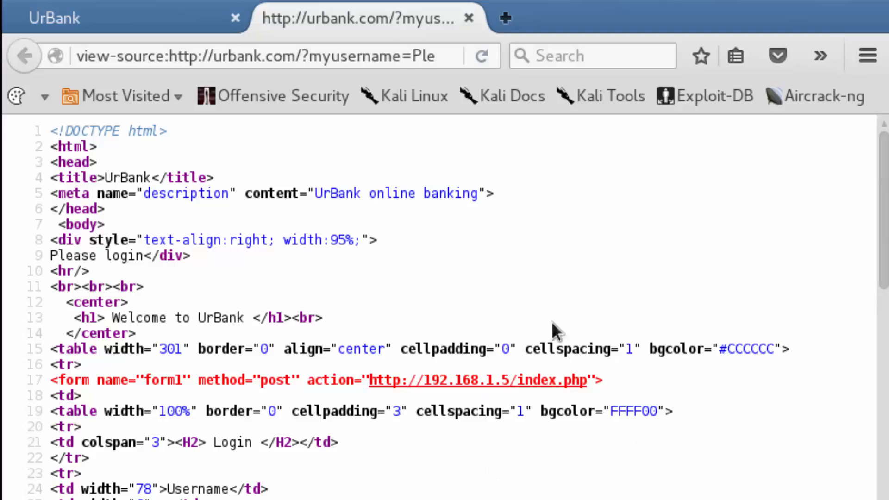
mouse_move(559, 409)
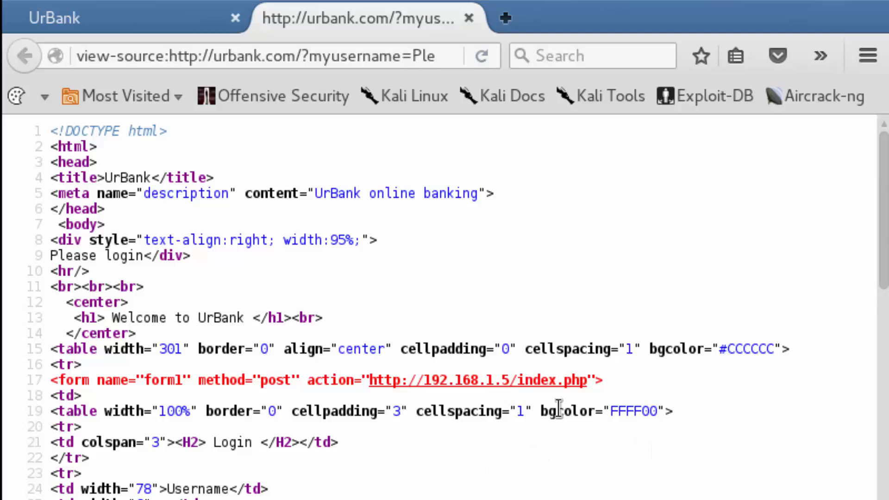
mouse_move(649, 387)
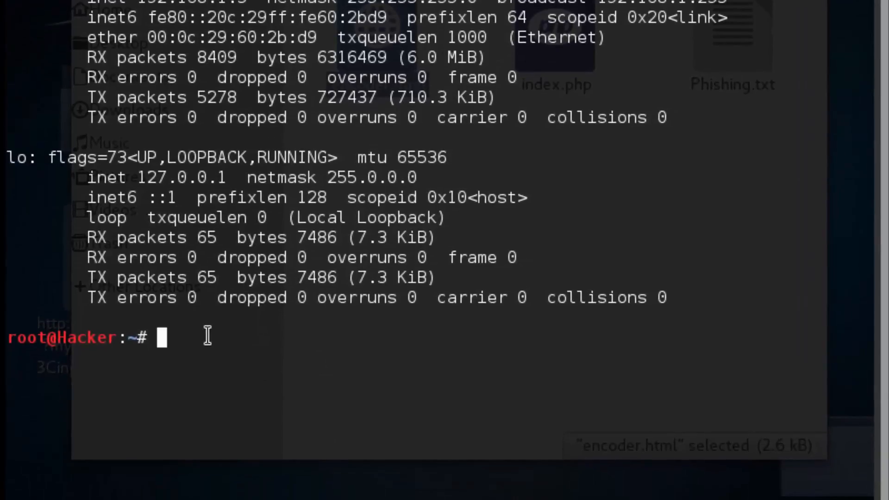
Step: Run 'service apache2 start' as root, fixing a typo along the way
type("service")
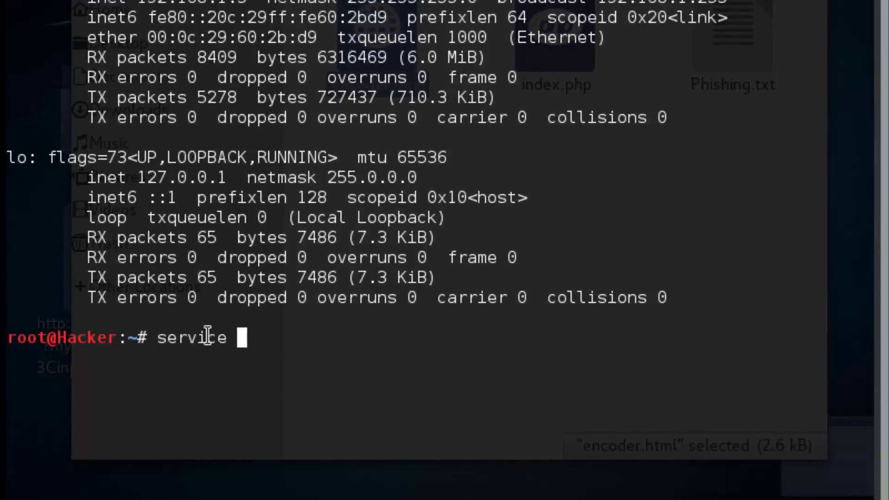
type("apache2")
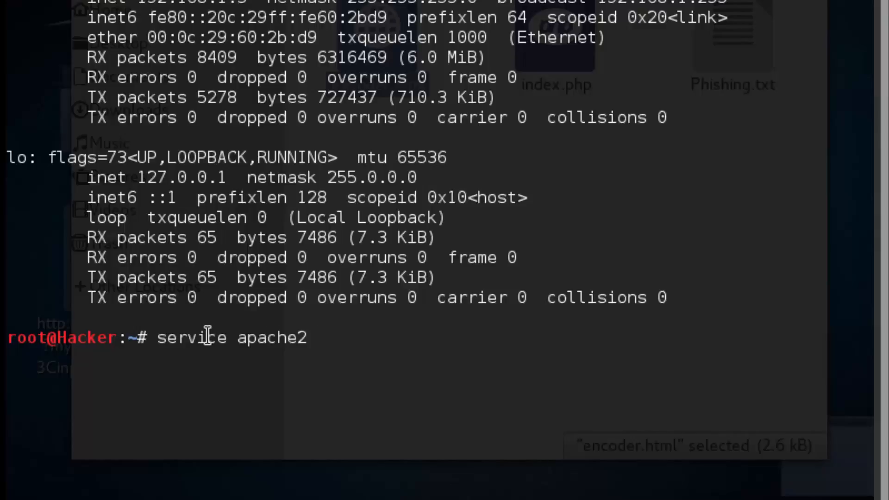
type("se")
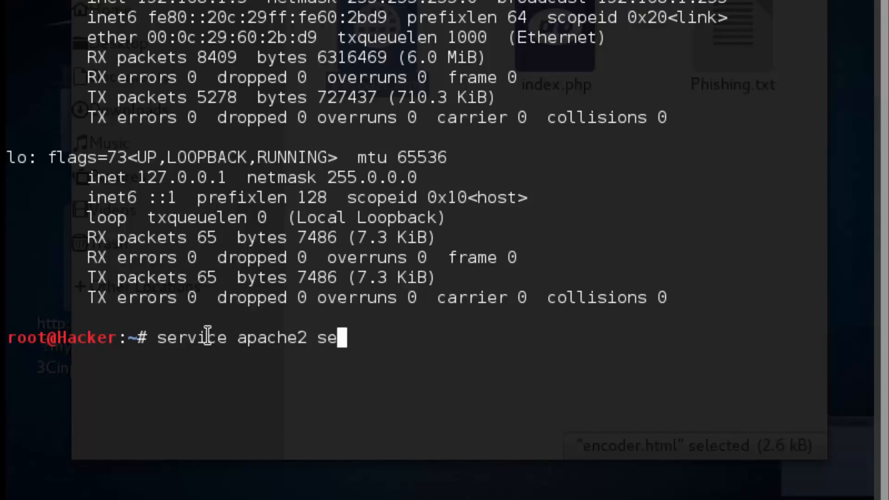
key("Backspace")
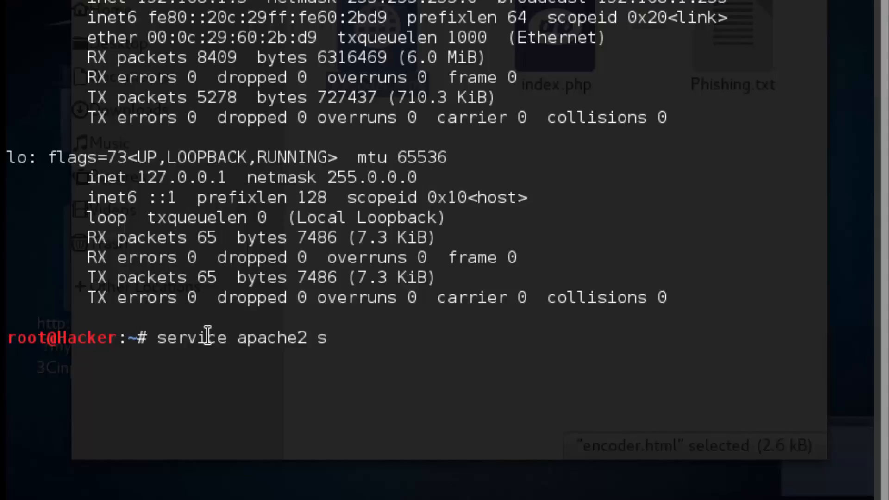
type("tart")
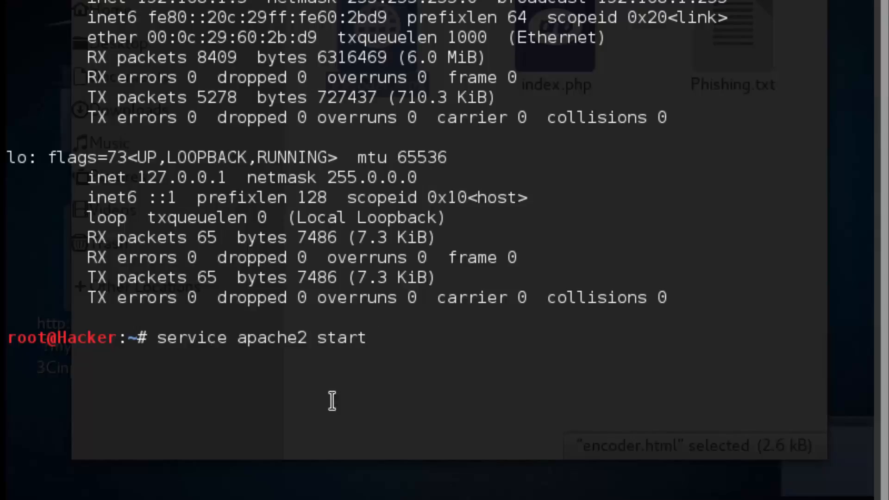
key("Return")
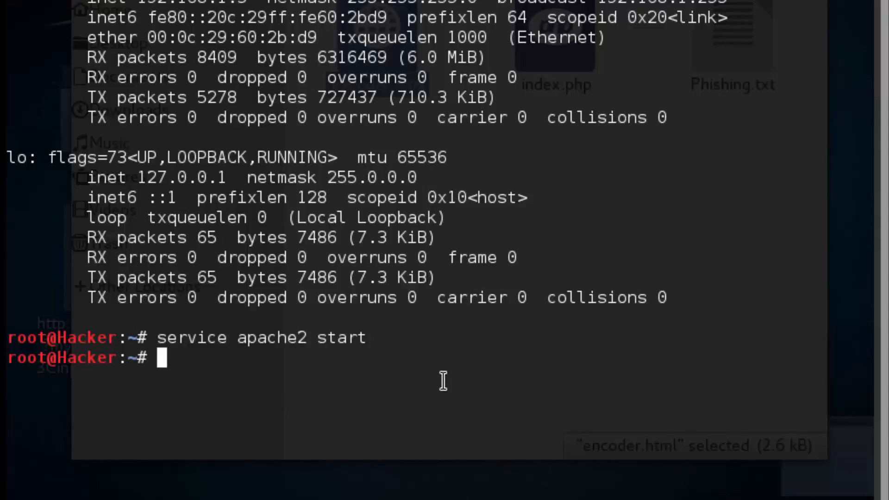
Step: Run php -r 'echo "Test\n";' to confirm command-line PHP works
type("php")
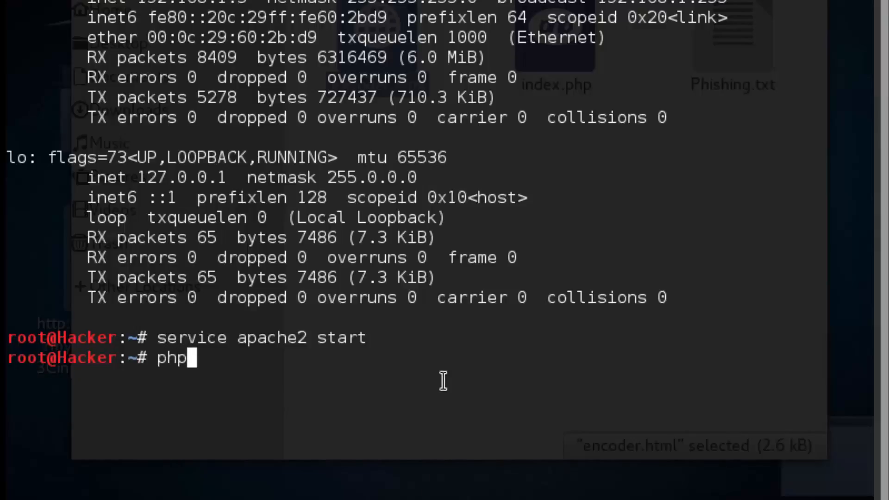
type("-")
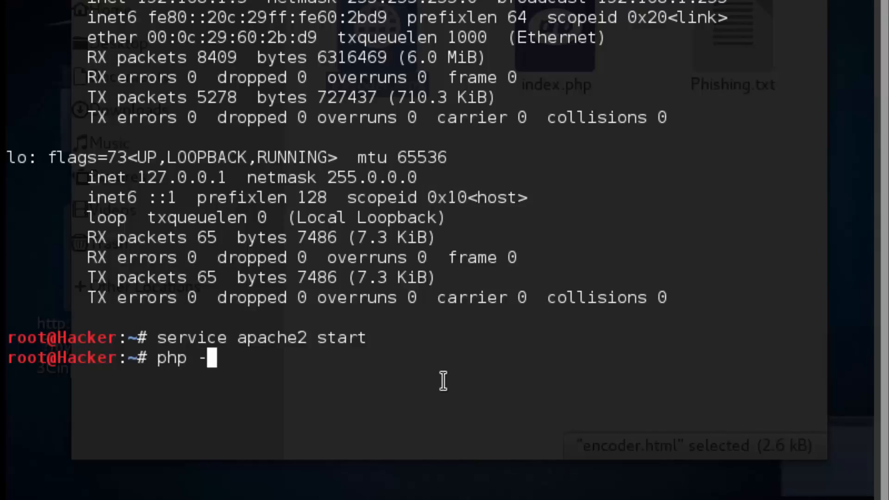
type("r")
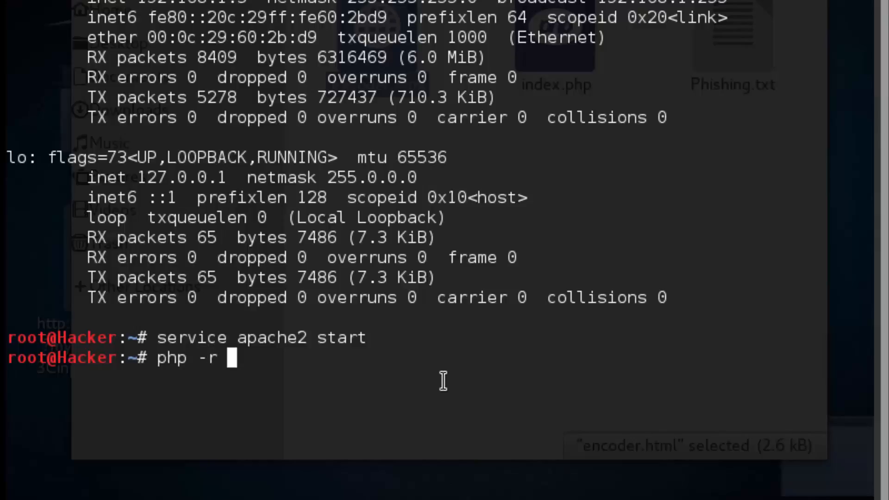
type("'ech")
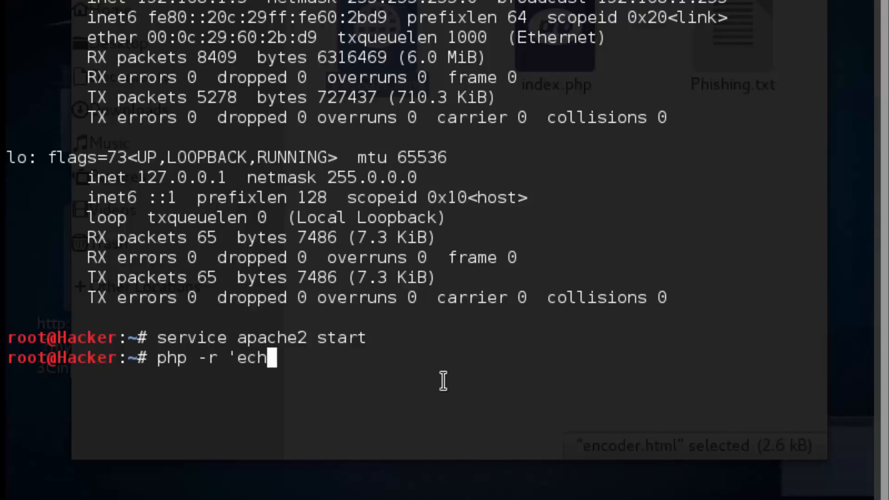
type("o")
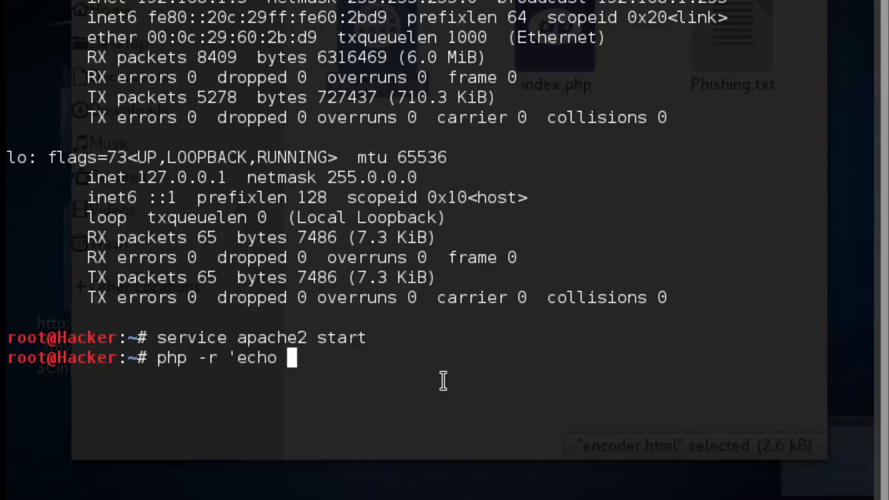
type("\"")
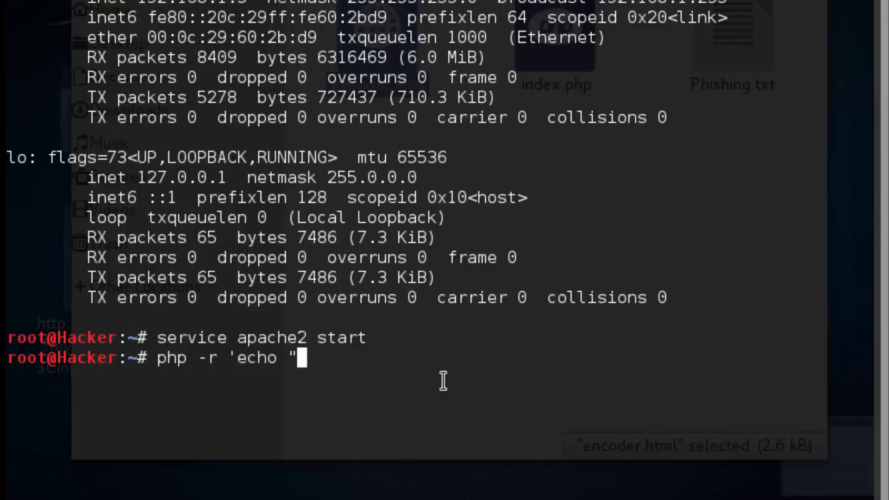
type("Test")
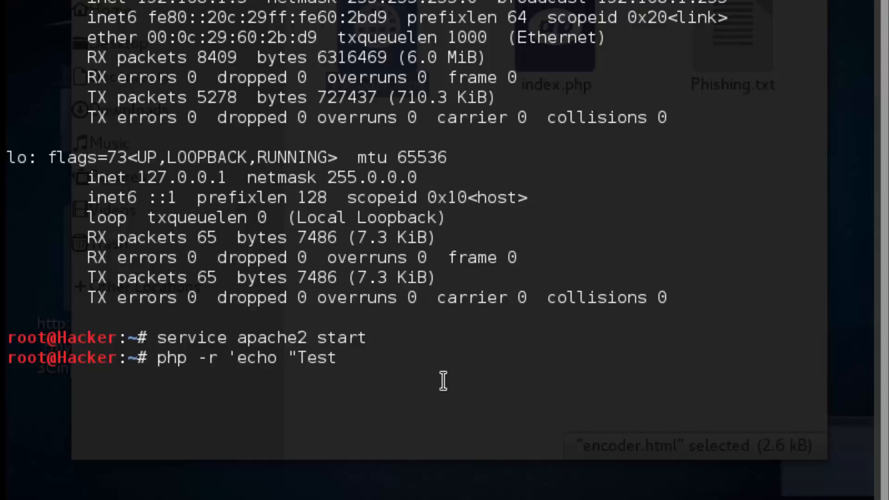
type("\\n")
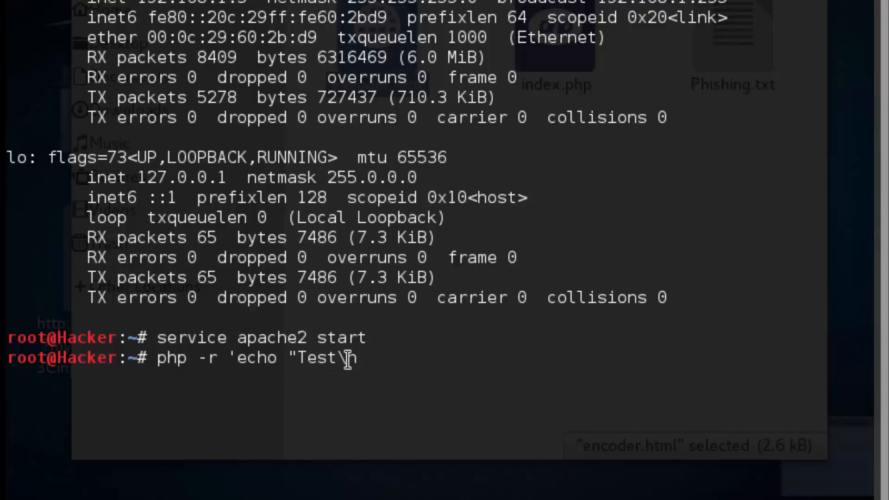
type("n")
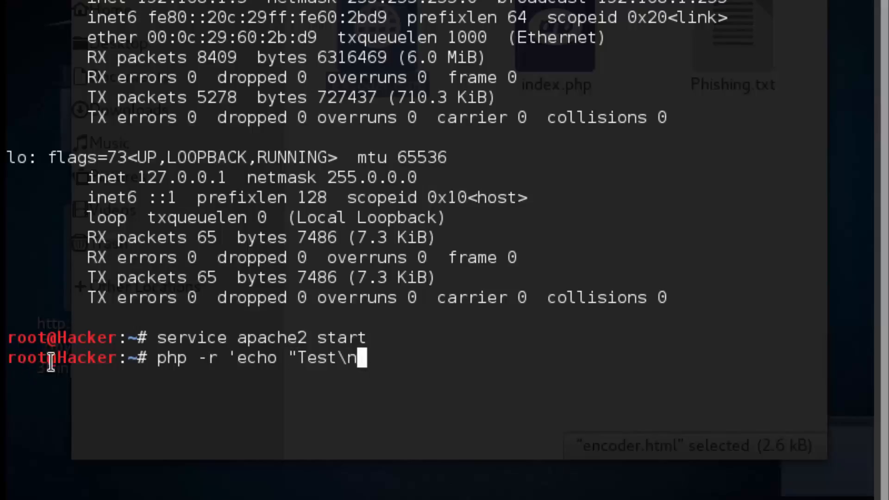
mouse_move(258, 338)
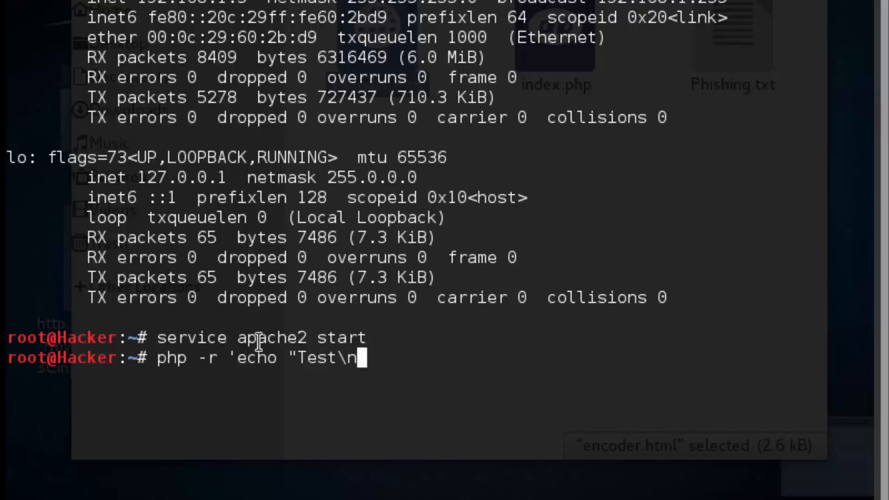
mouse_move(412, 361)
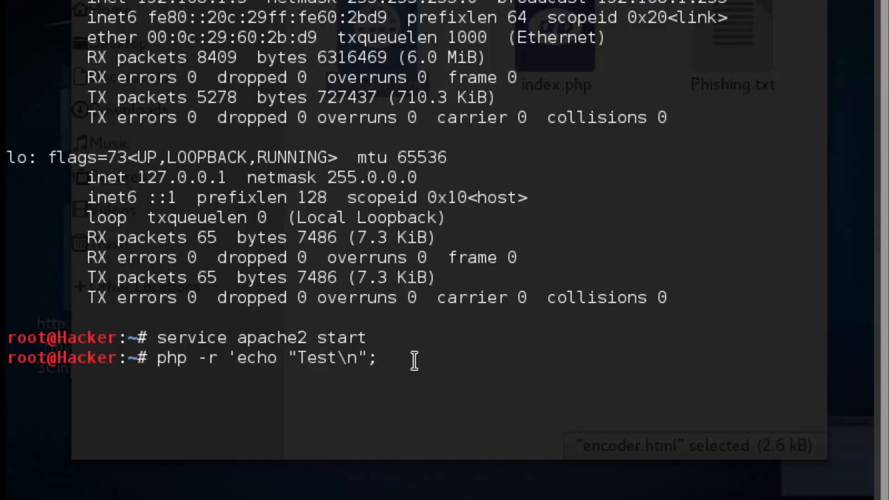
key("Return")
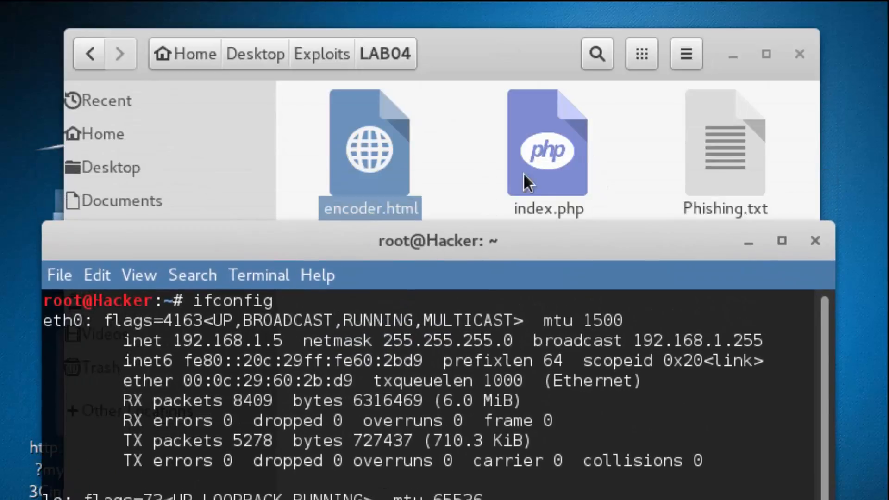
mouse_move(504, 173)
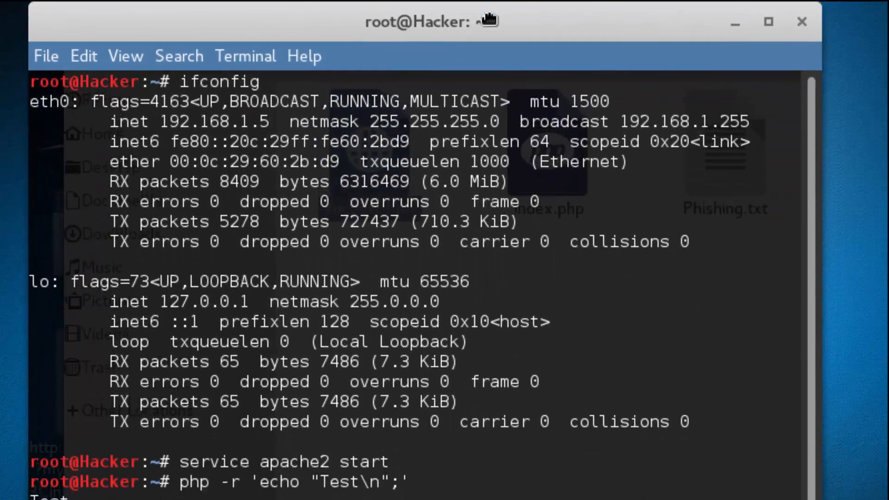
Step: Copy ~/Desktop/Exploits/LAB04/index.php into /var/www/html/
type("cp")
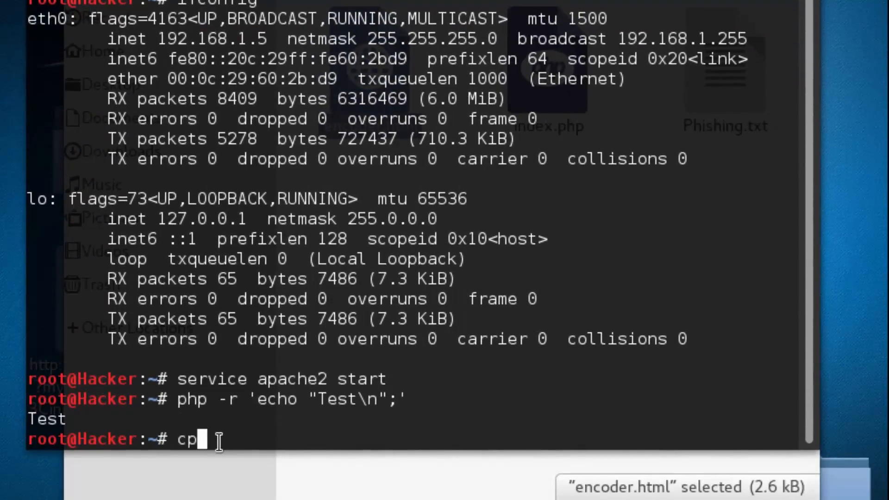
type("~")
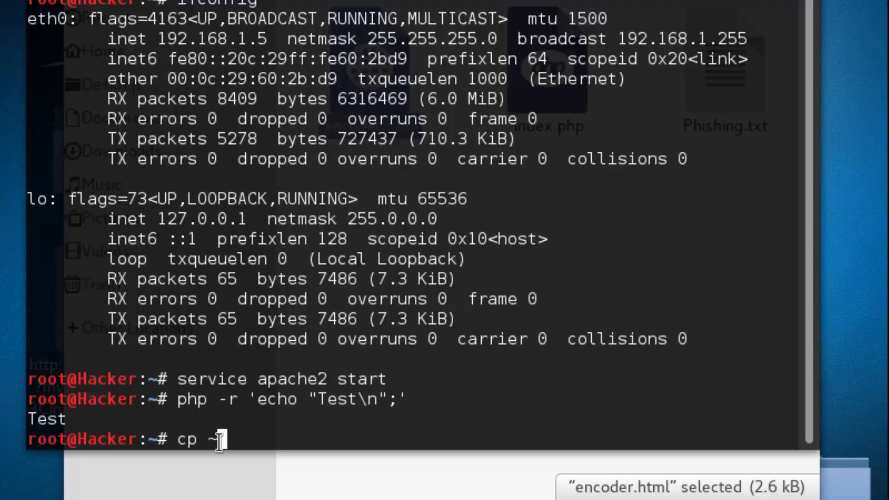
type("D")
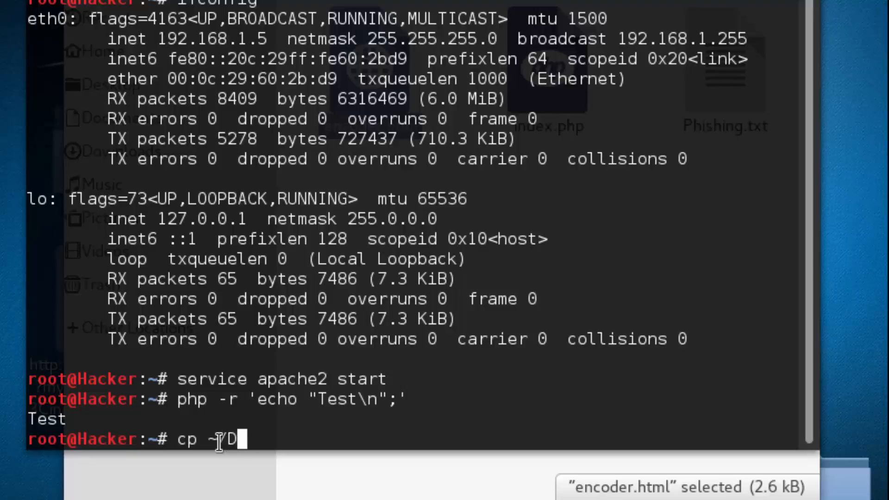
type("esktop/Exp")
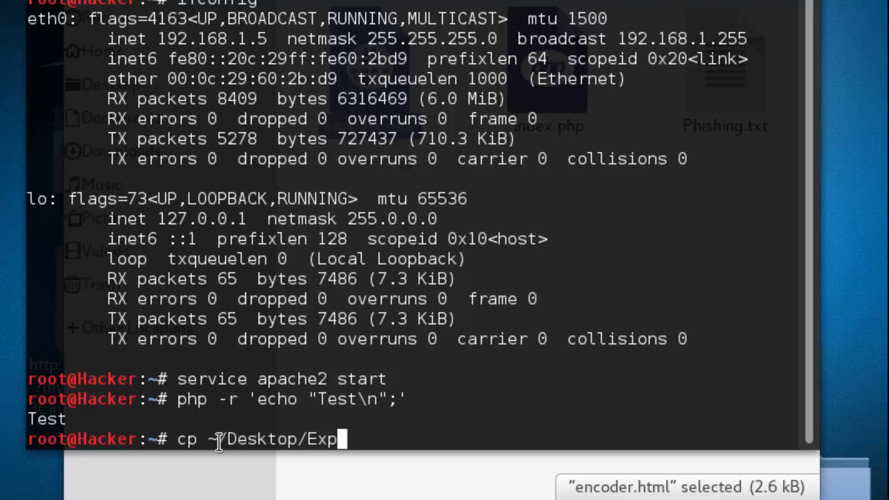
type("loits/")
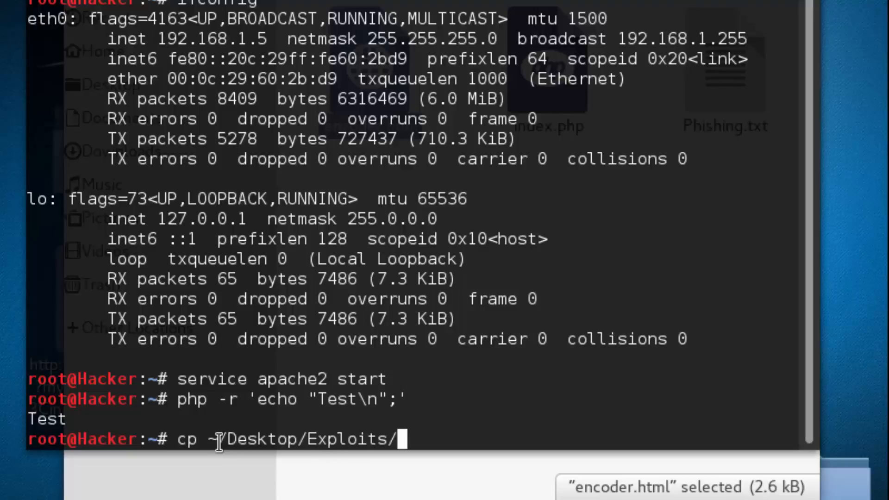
type("LAB")
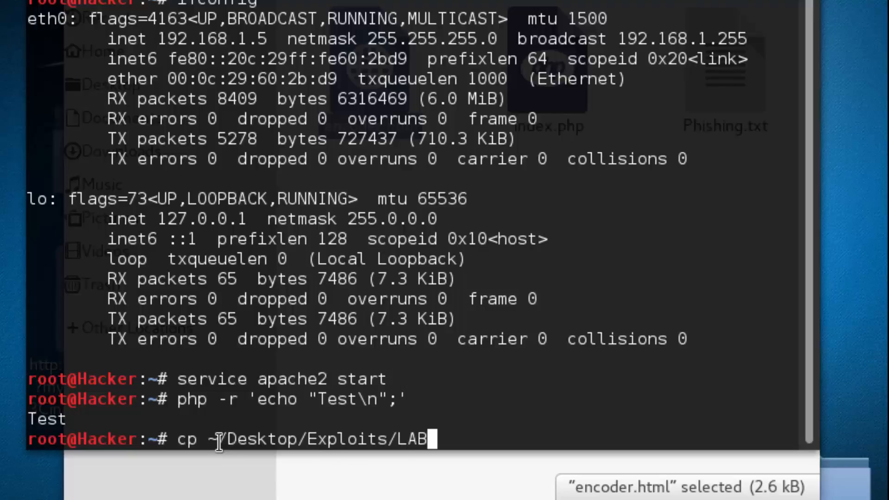
type("04/in")
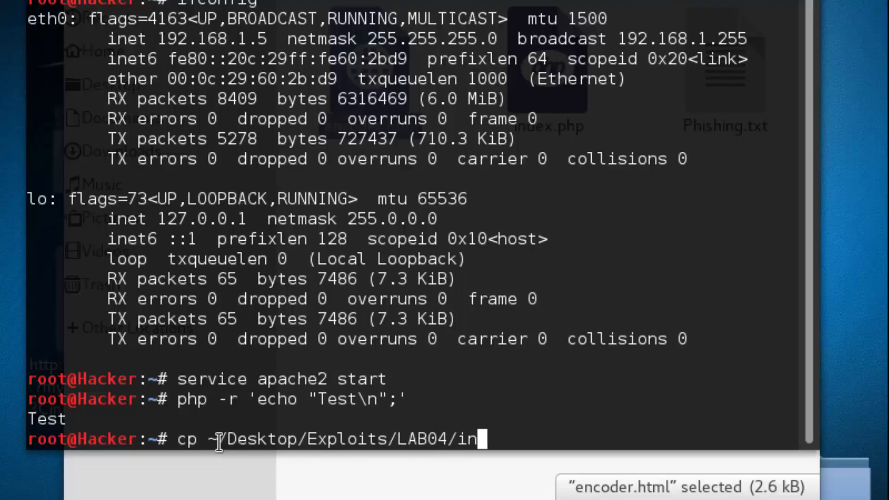
type("dex.php")
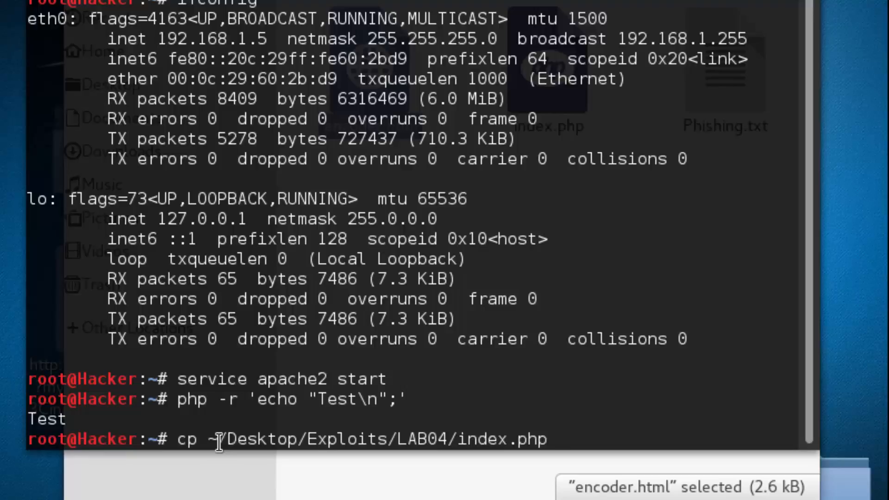
type("/va")
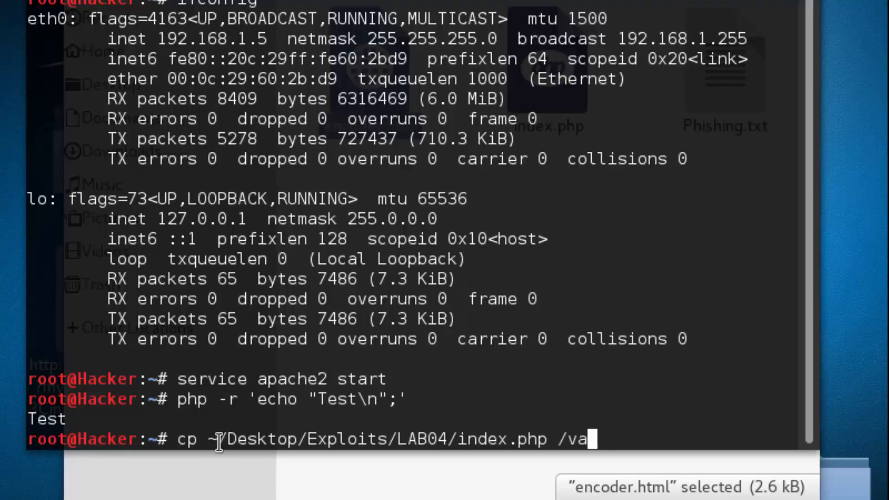
type("/")
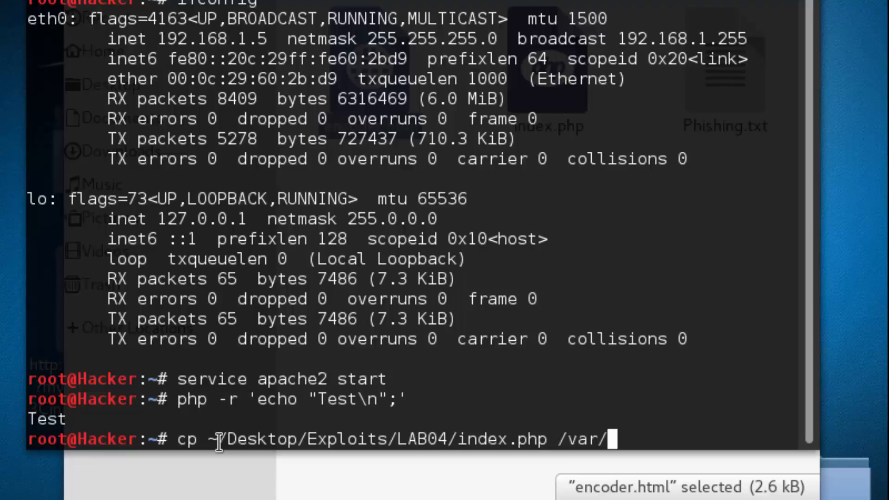
type("www/")
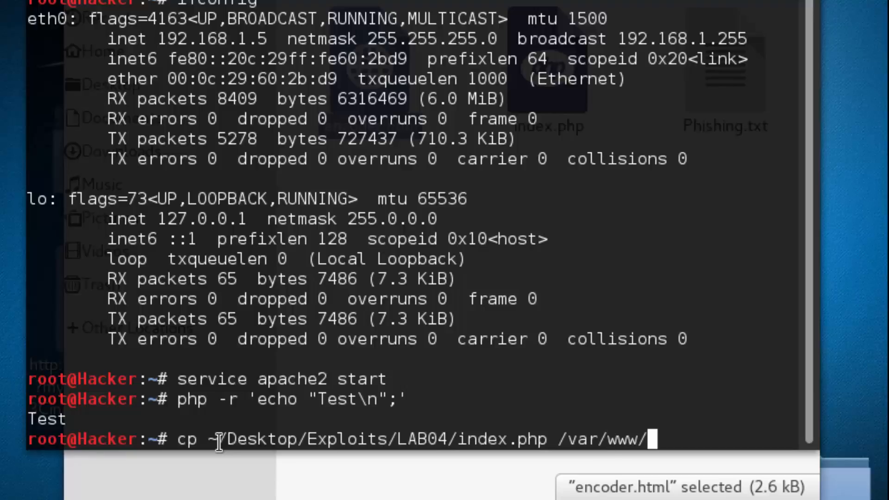
key("Return")
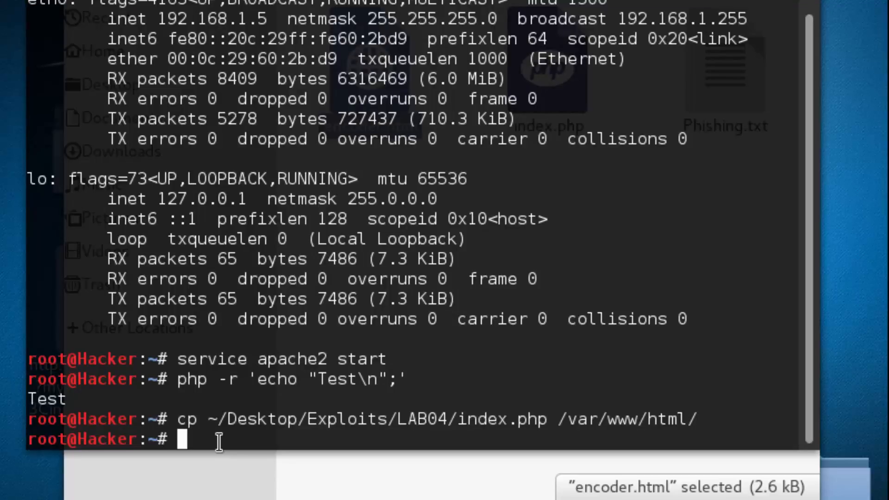
mouse_move(318, 443)
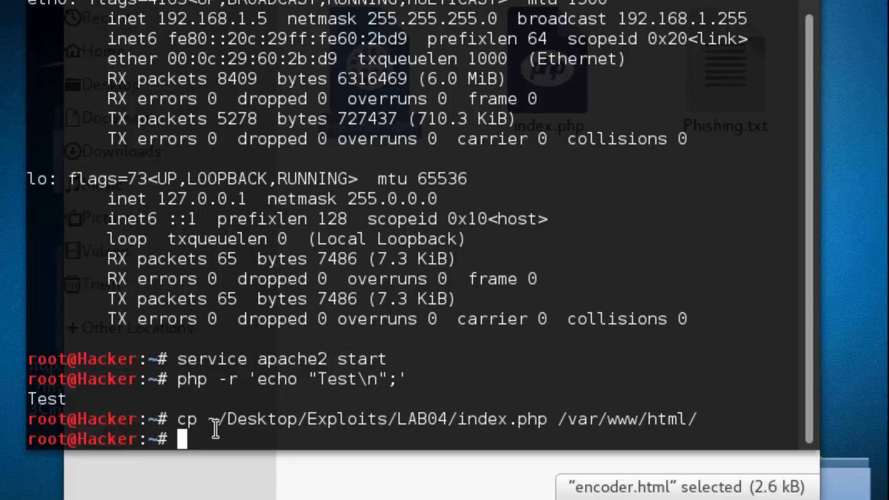
Step: Write "Harvested Credentials" into a new file /var/www/html/log
type("ec")
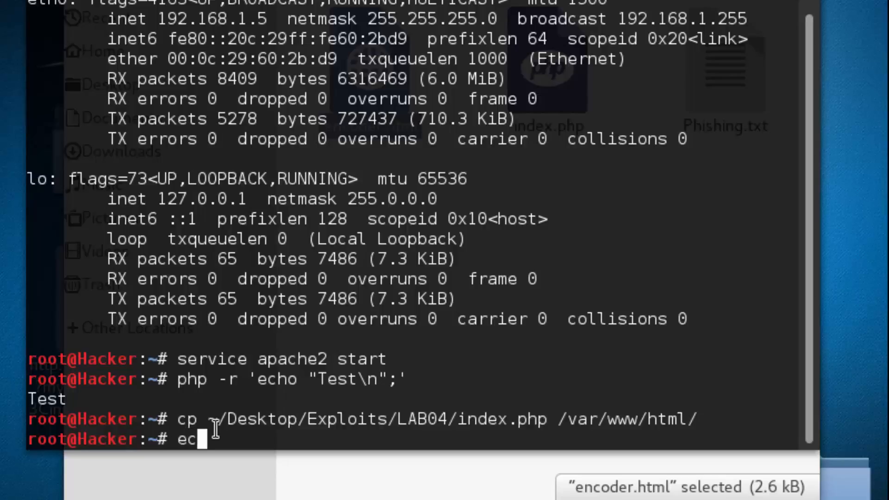
type("ho")
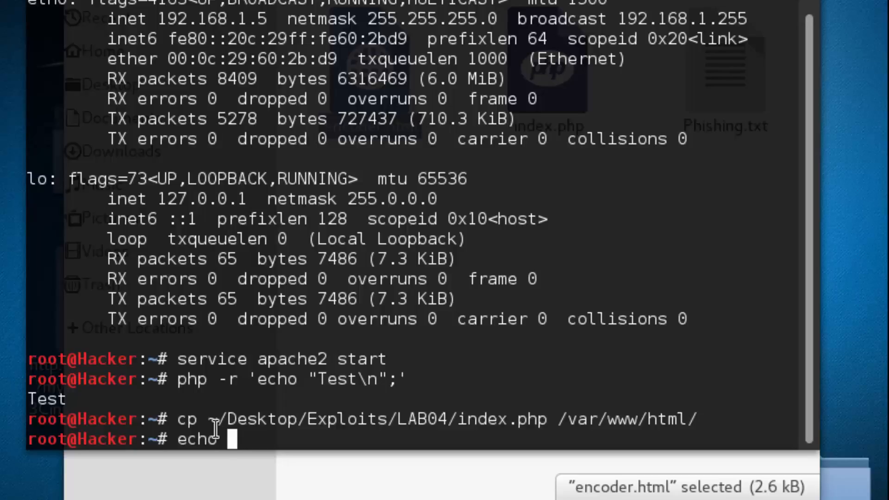
type("\"")
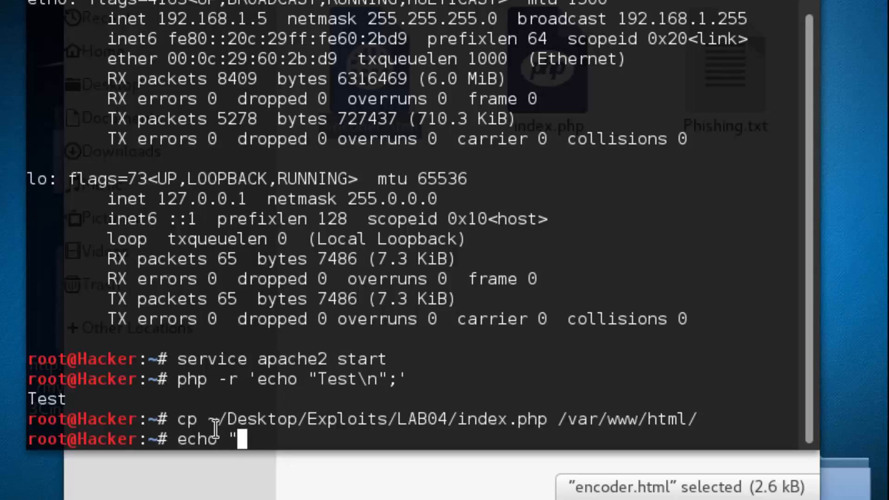
type("Ha")
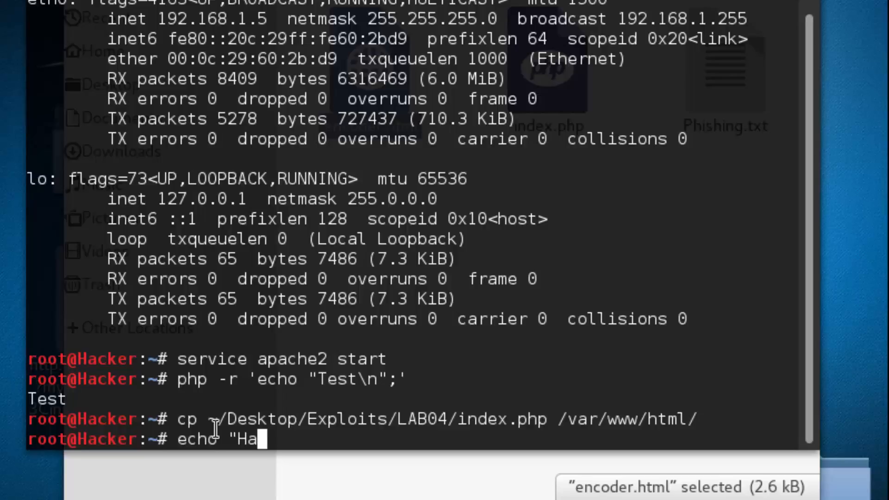
type("rvested")
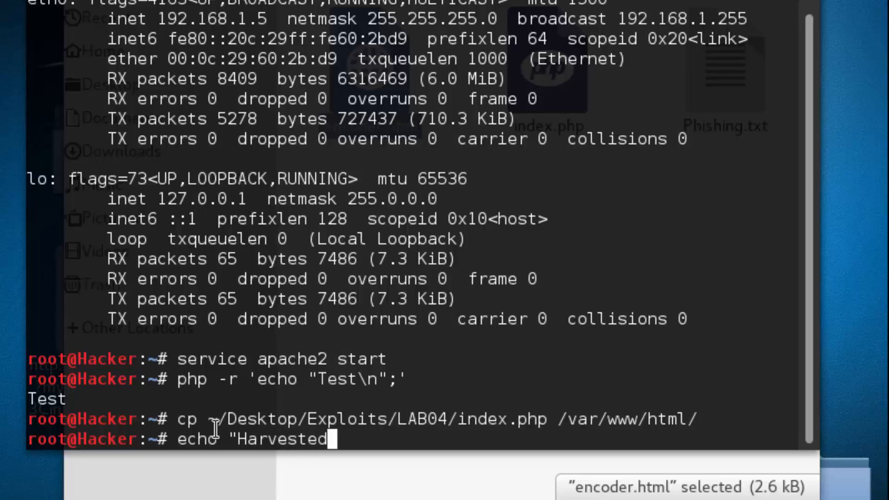
type("Credential")
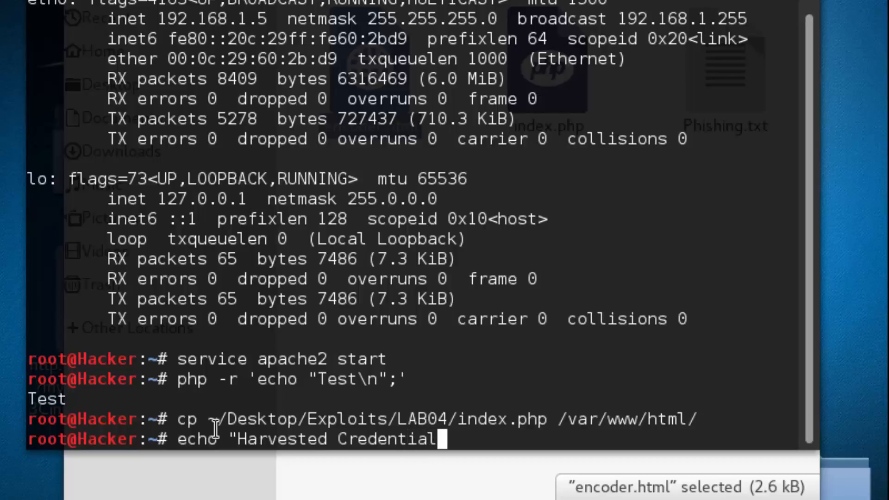
type("s\"")
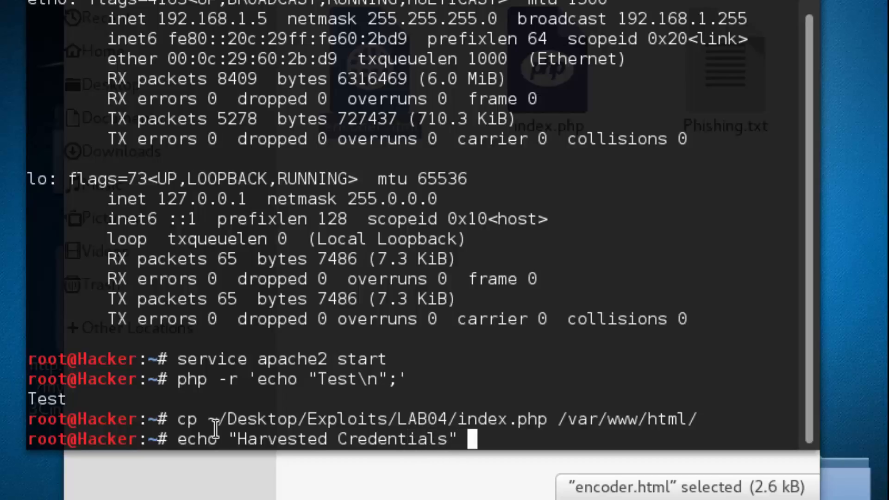
type(">")
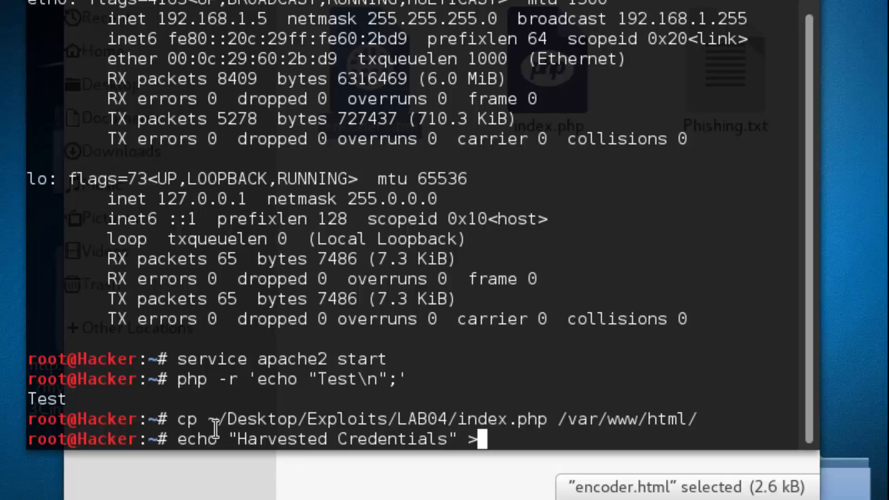
type("/va")
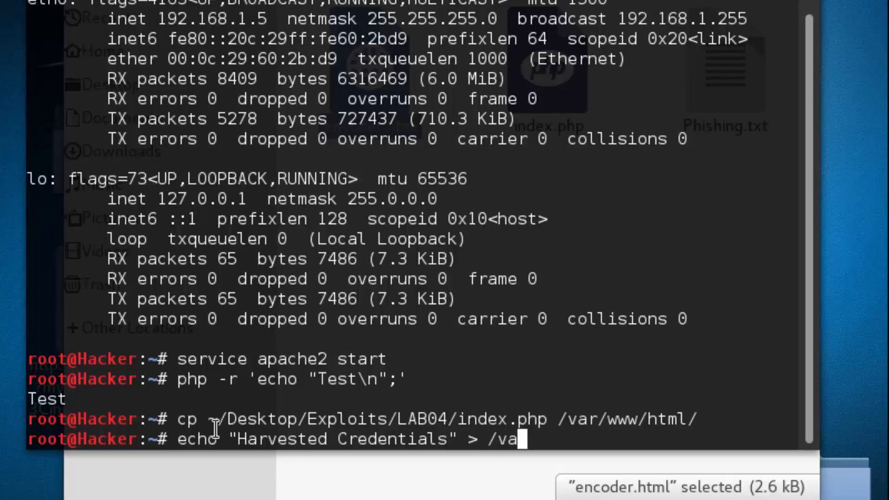
type("/w")
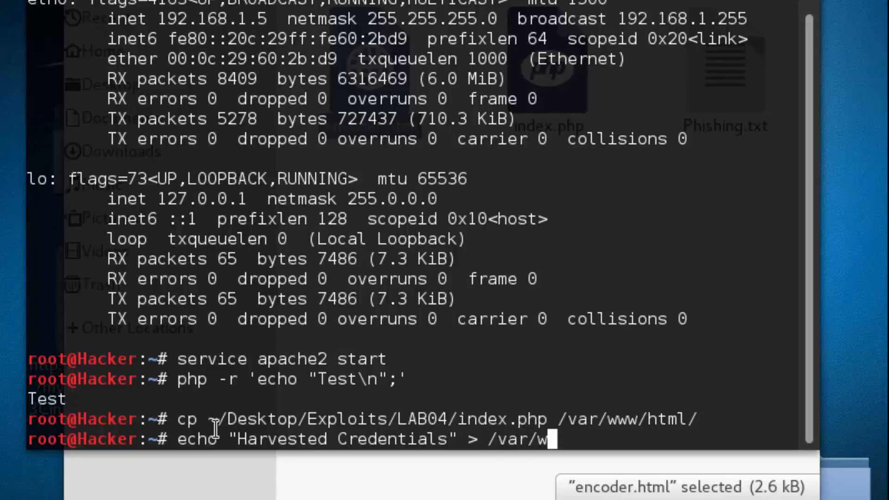
type("ww/html/l")
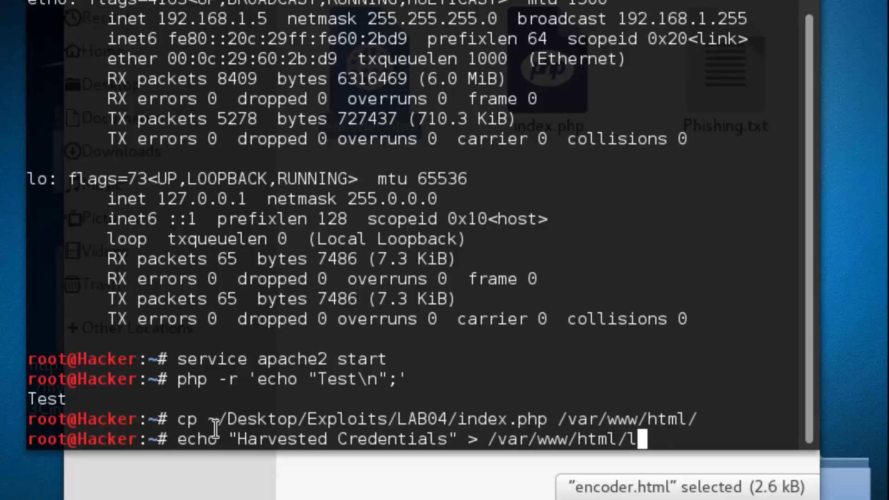
key("Return")
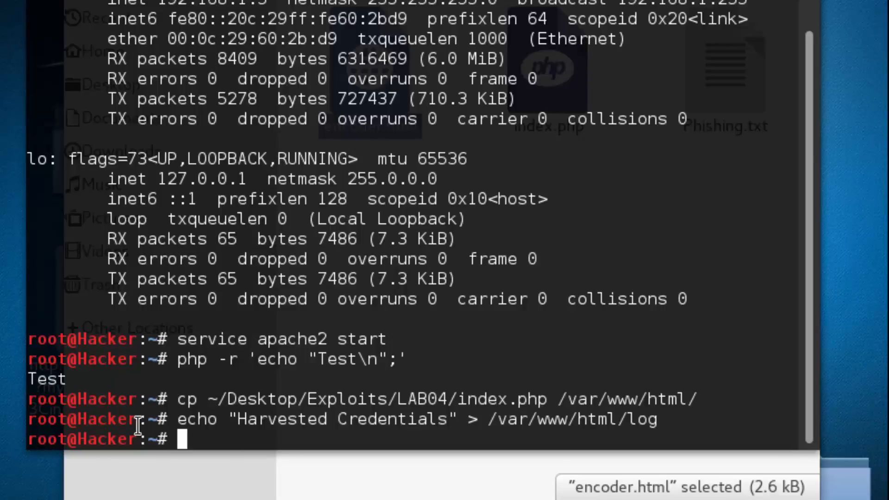
mouse_move(666, 422)
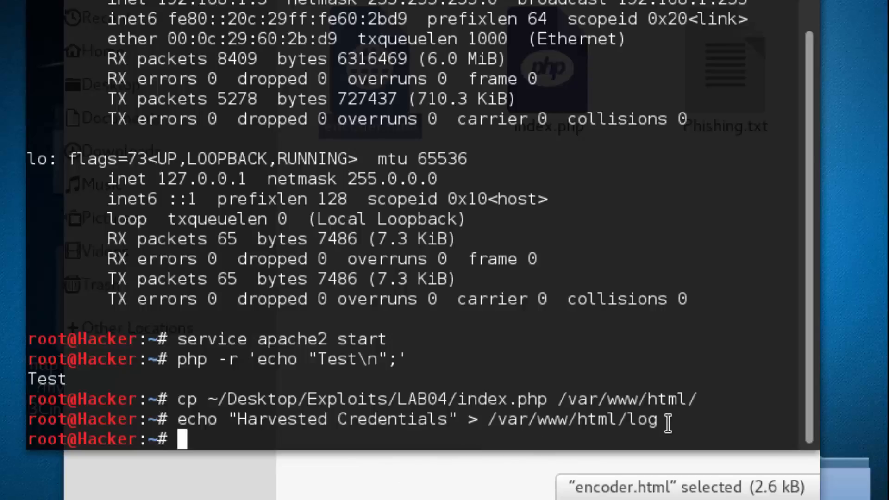
Step: Enter chmod 777 on /var/www/html/log to make the log world-writable
type("ch")
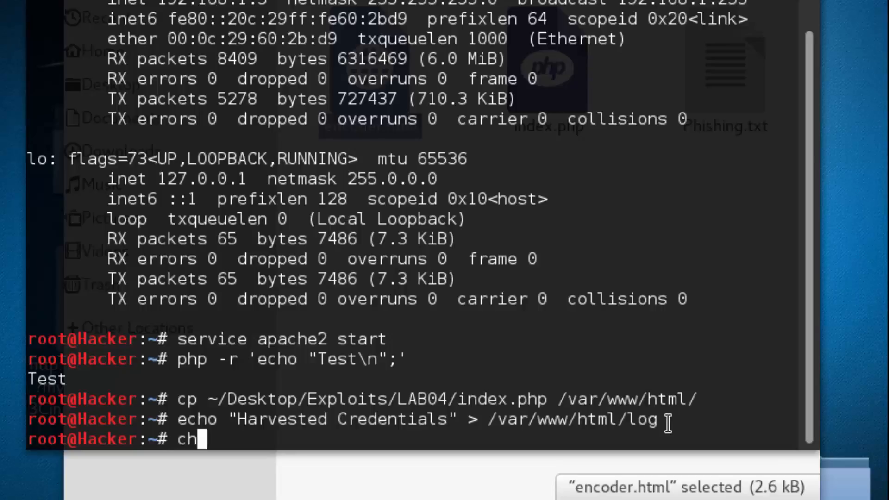
type("mod 7")
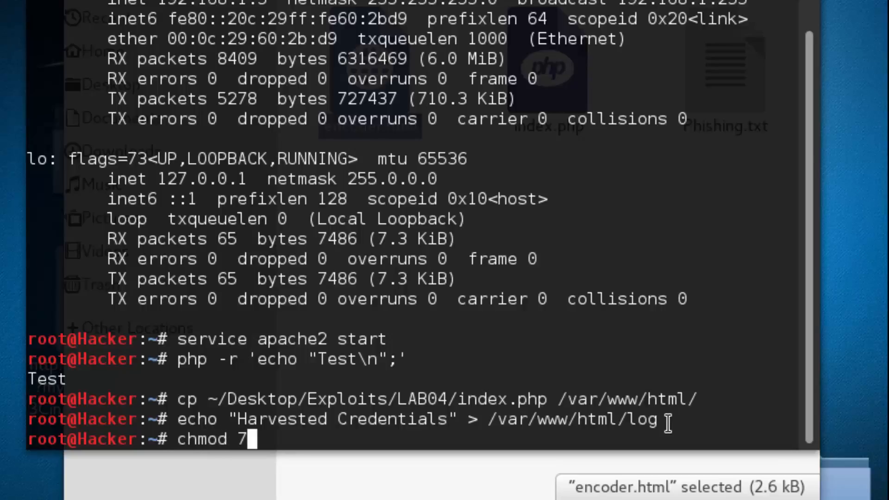
type("77")
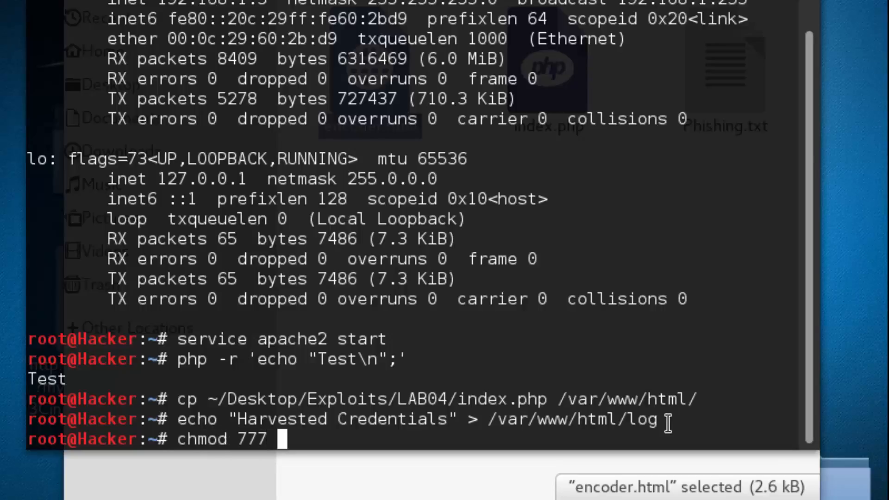
type("/var/")
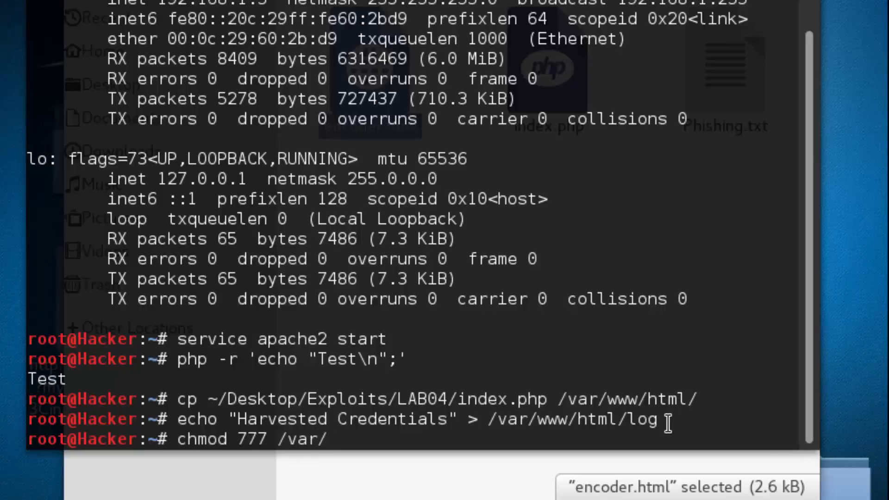
type("www/html/")
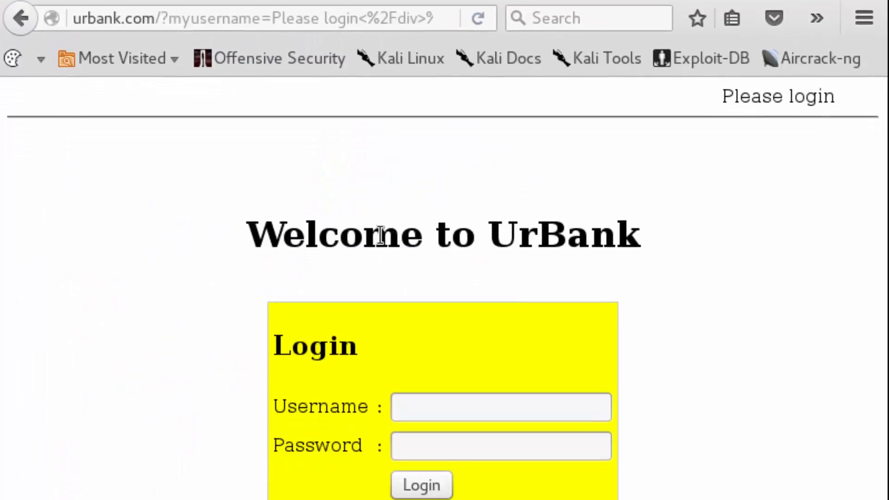
mouse_move(441, 407)
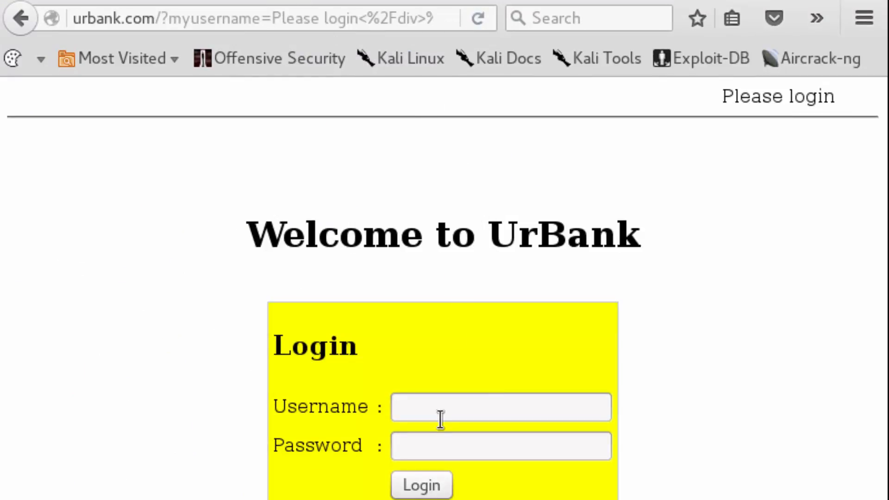
type("Bob")
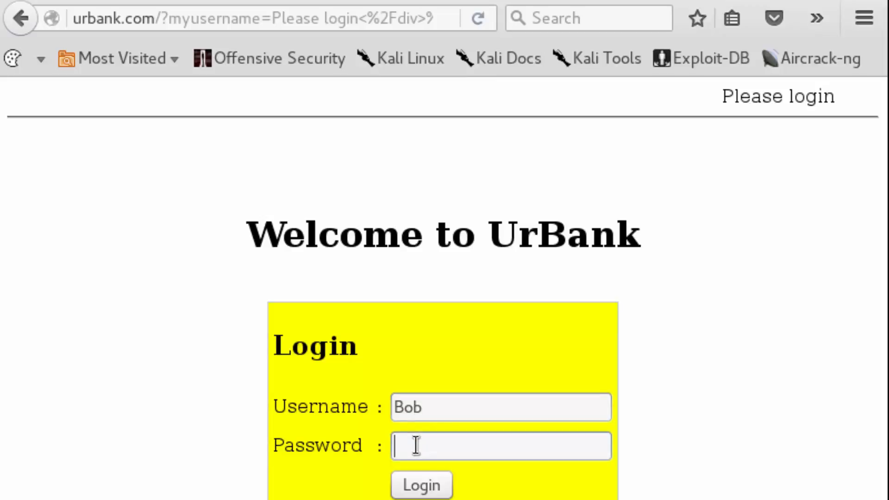
type("Te")
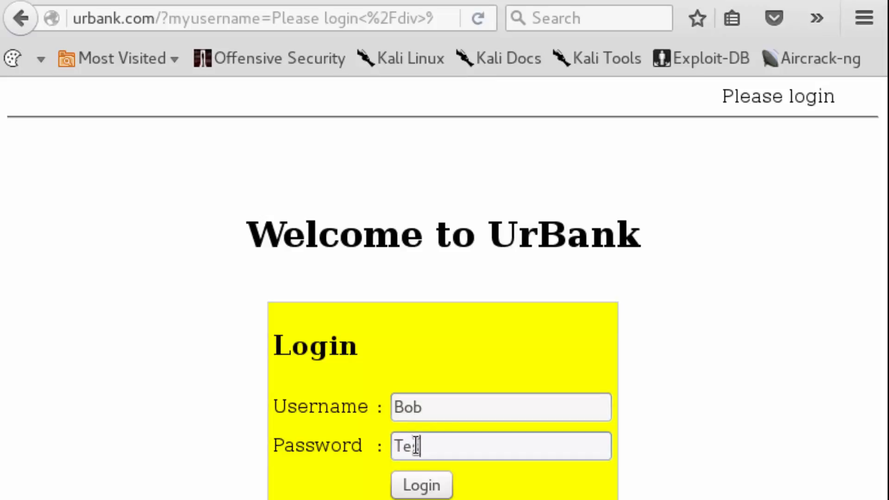
left_click(421, 485)
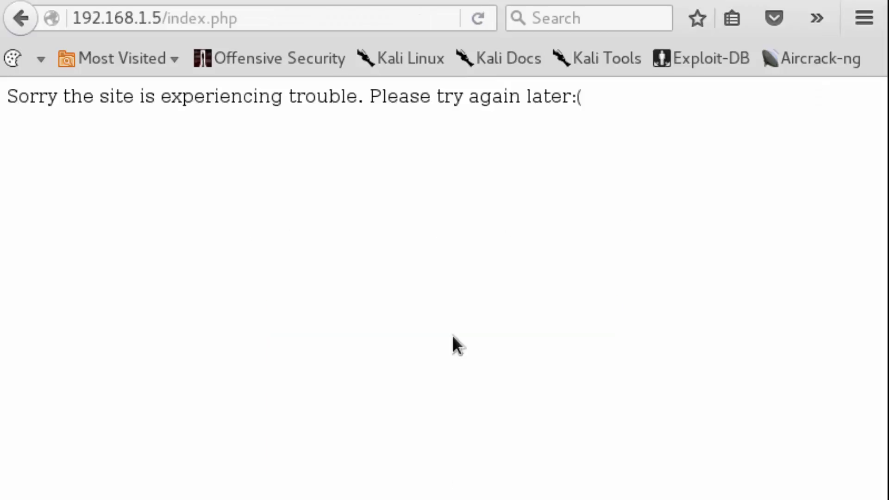
mouse_move(358, 124)
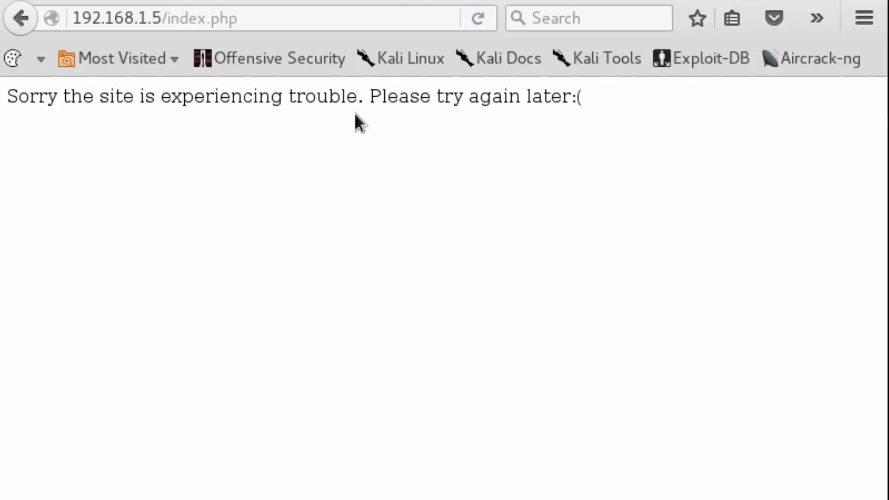
mouse_move(394, 130)
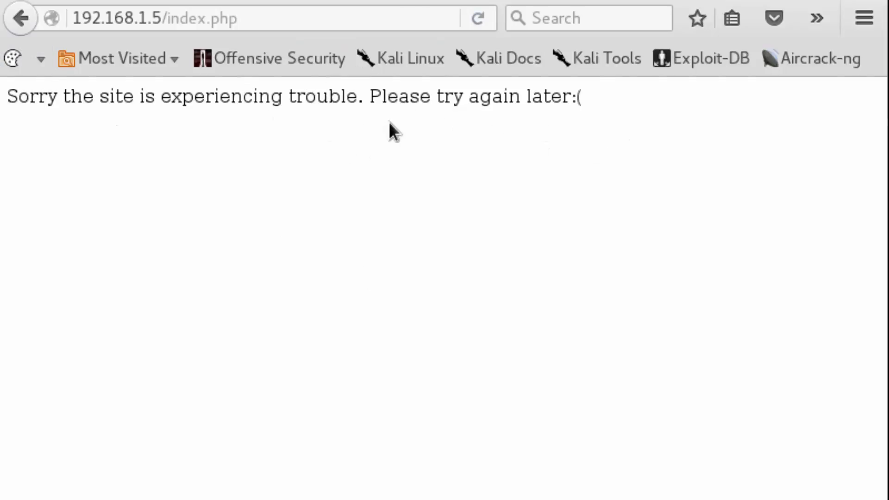
mouse_move(354, 207)
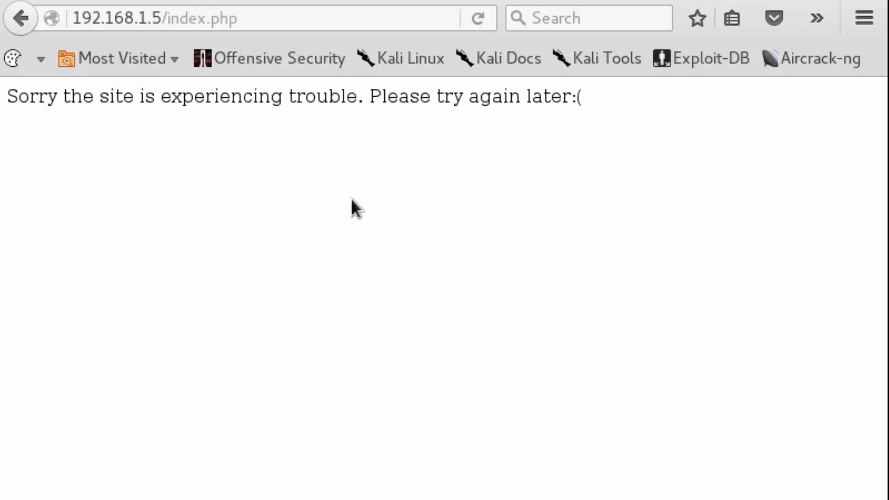
mouse_move(357, 187)
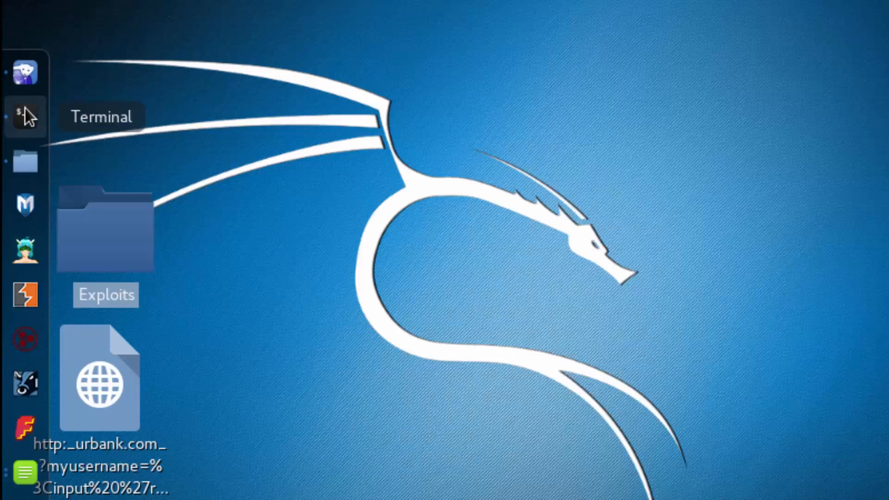
left_click(24, 116)
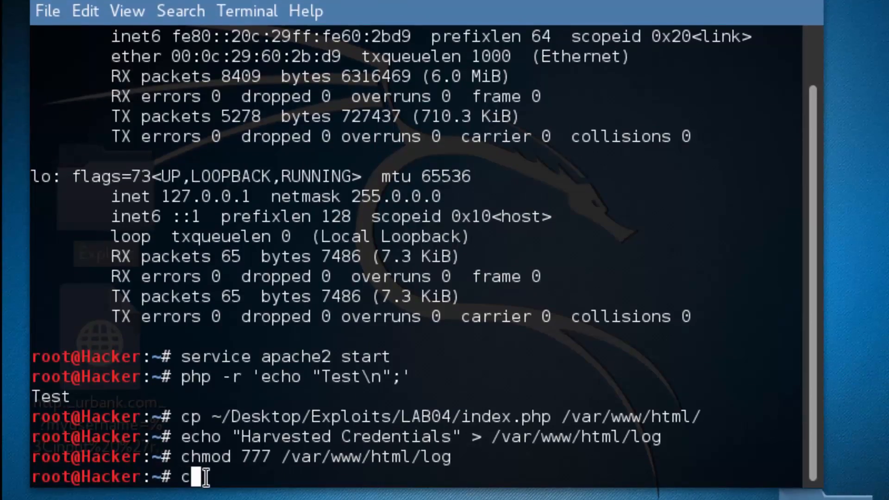
type("a")
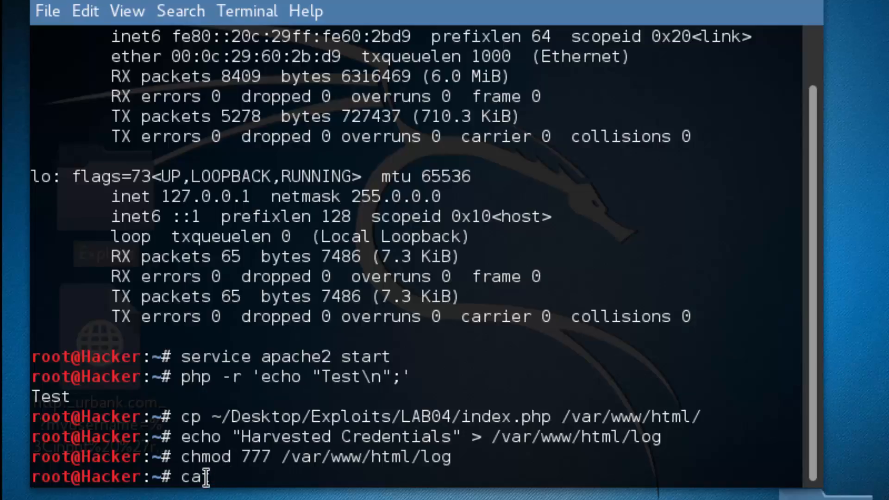
type("/var/")
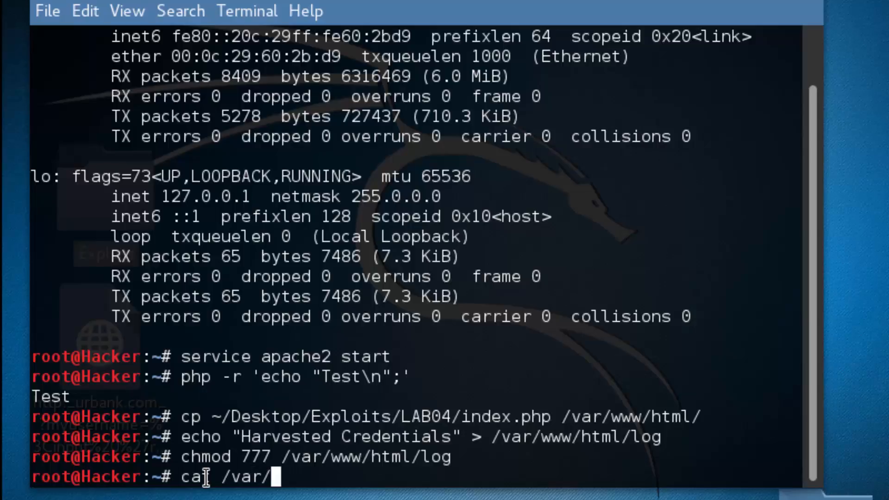
type("www/")
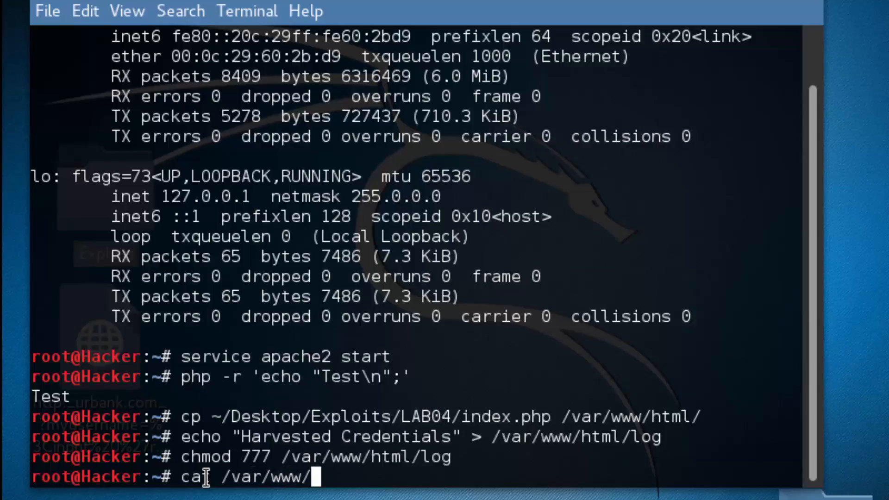
type("html/log")
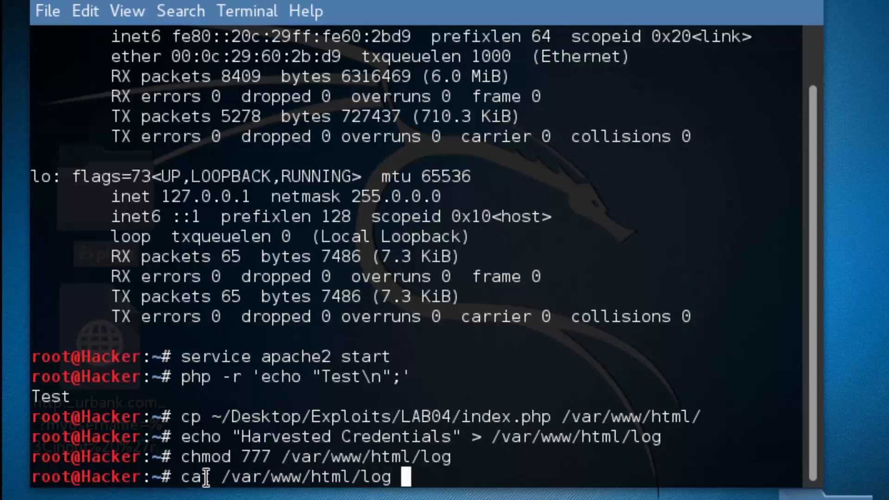
key("Return")
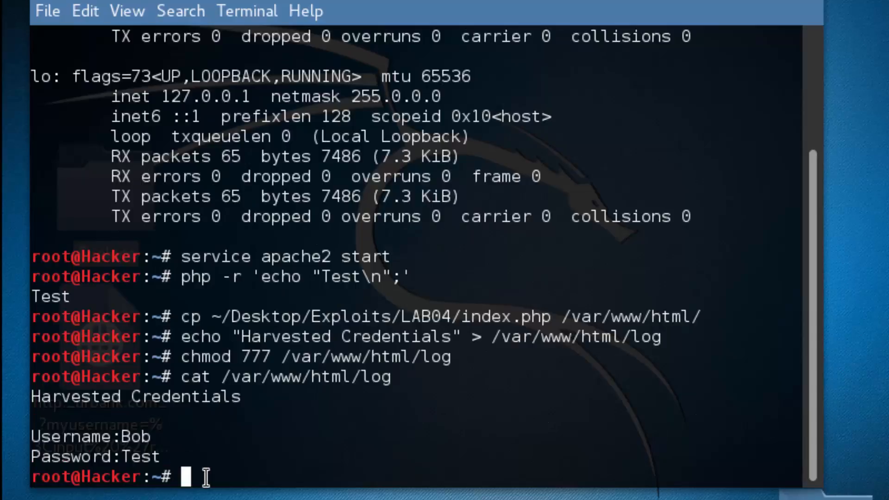